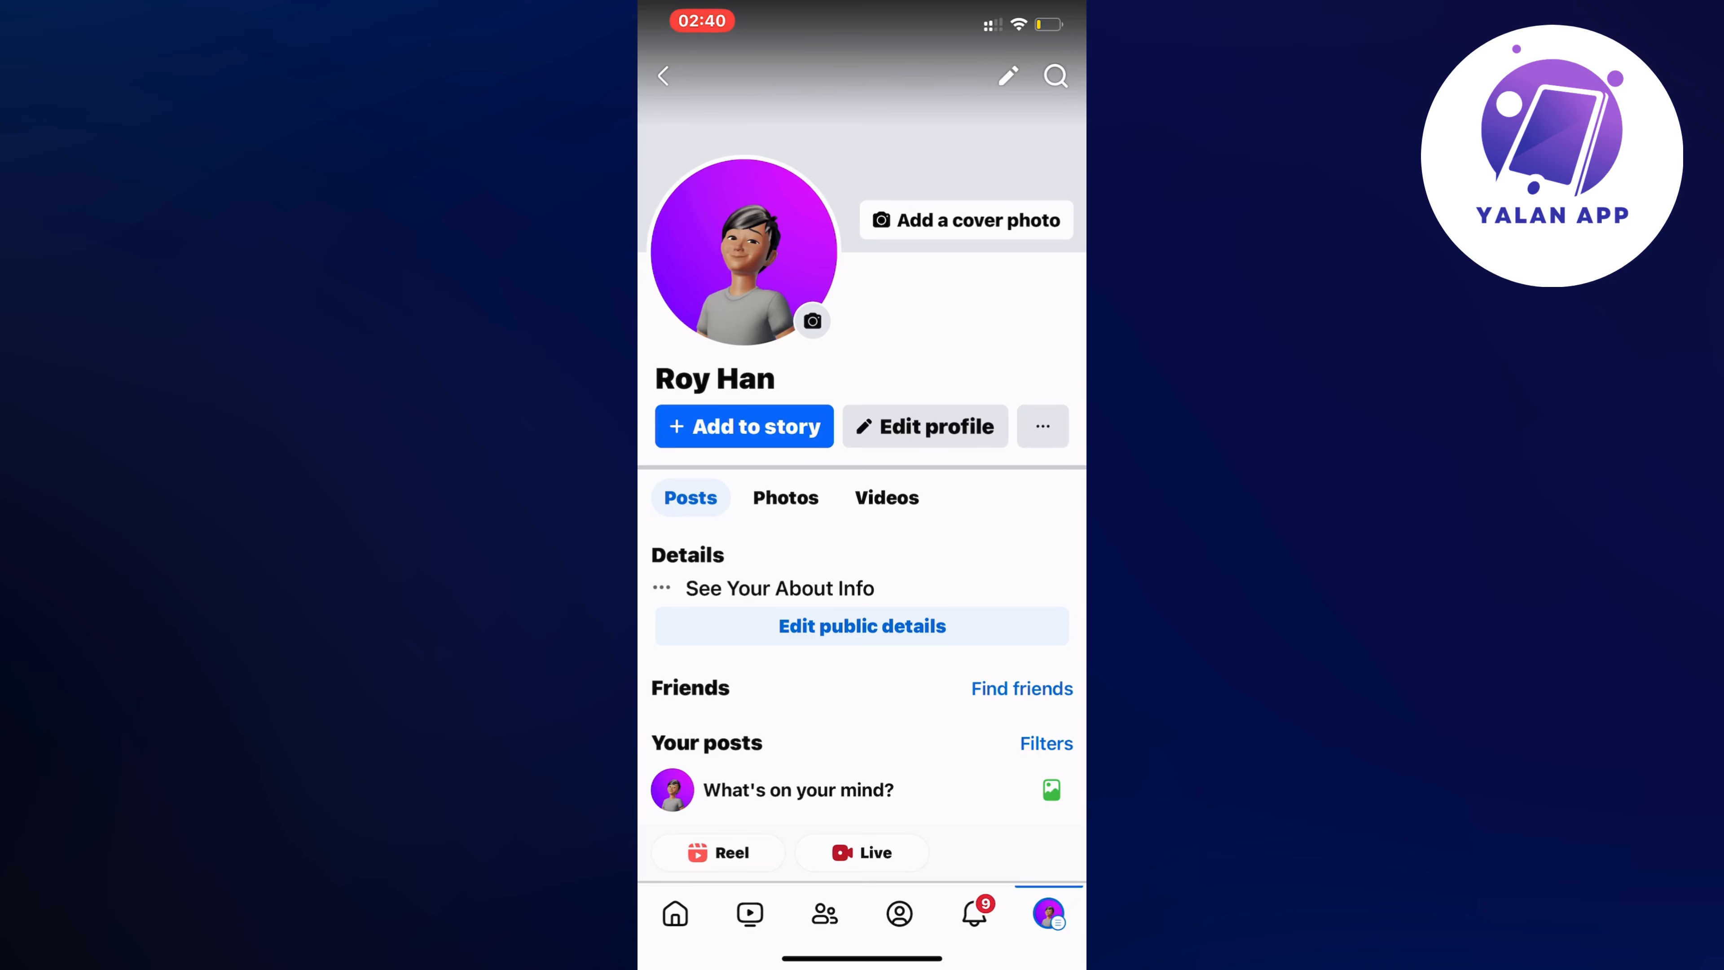
- Go to the Facebook menu and scroll down to the Help & Support section
click(1046, 913)
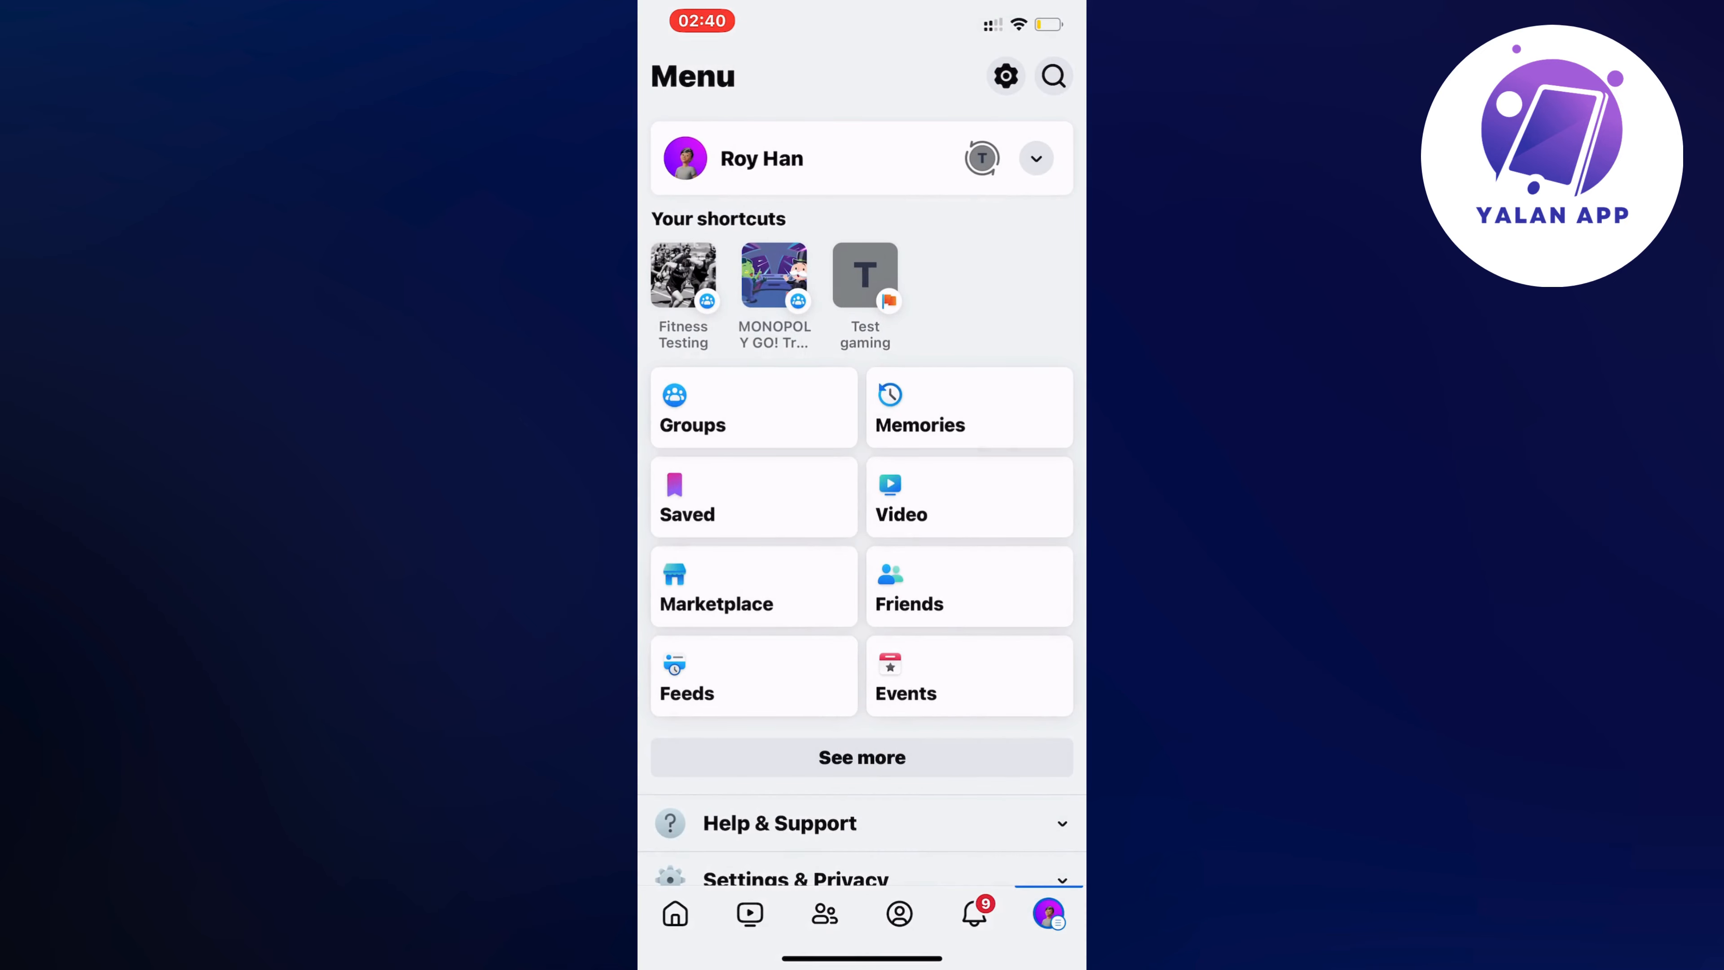
scroll(down, 3)
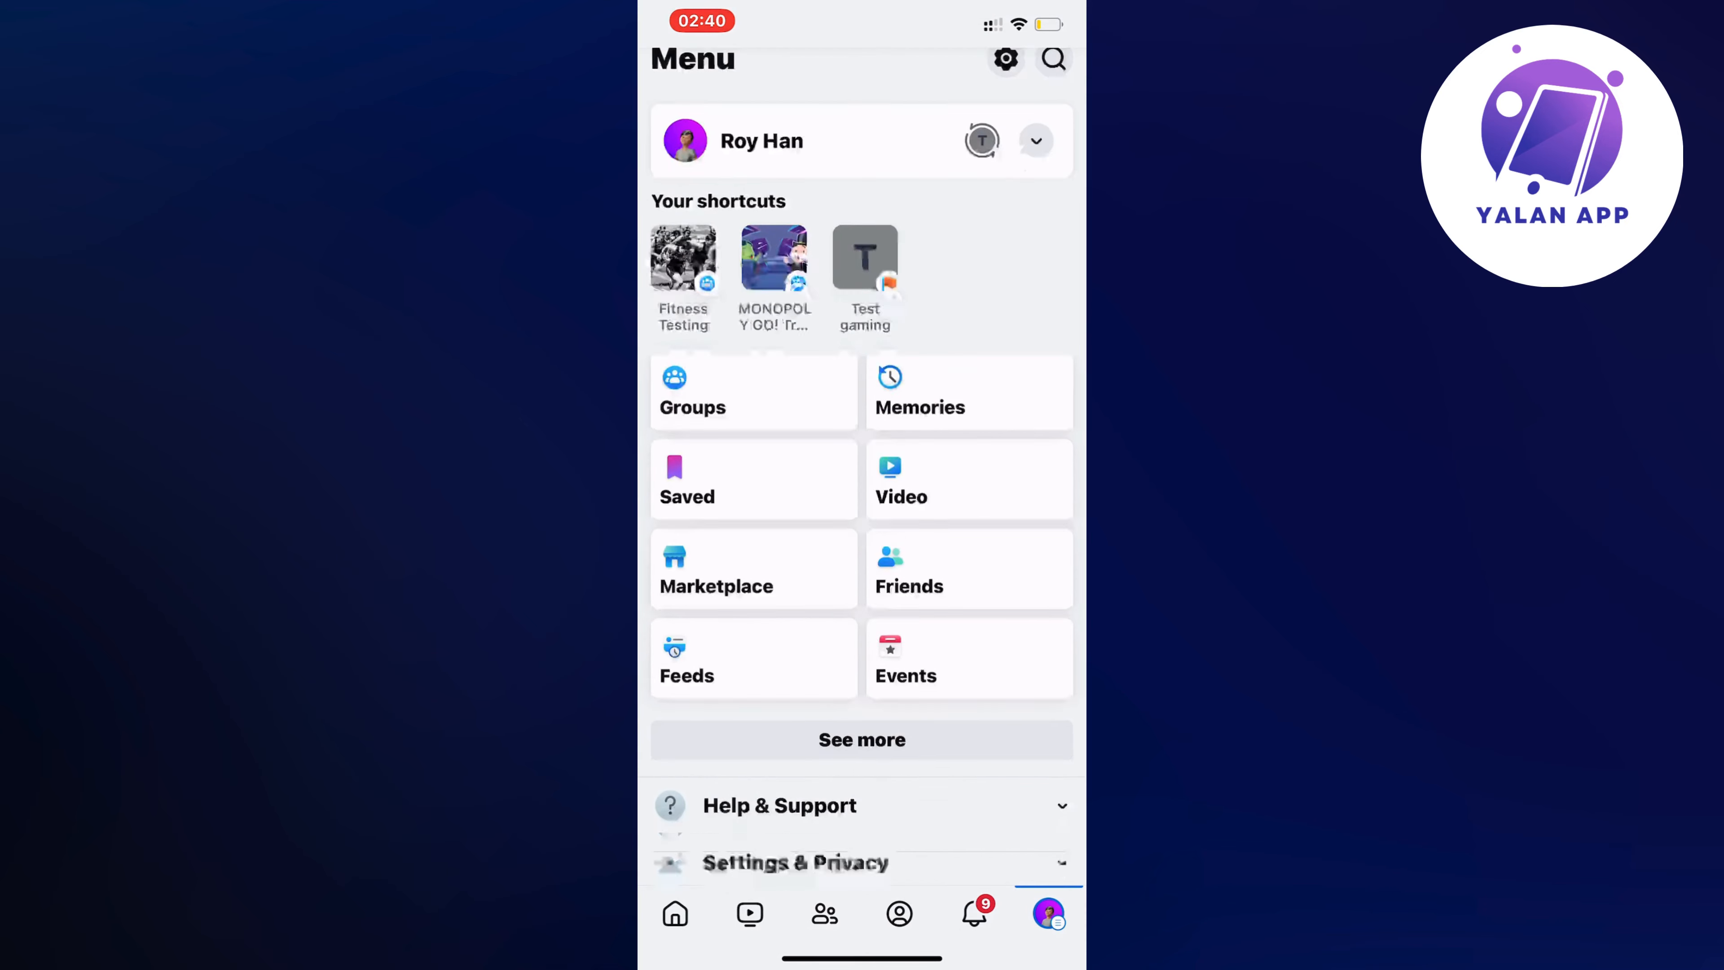
scroll(down, 3)
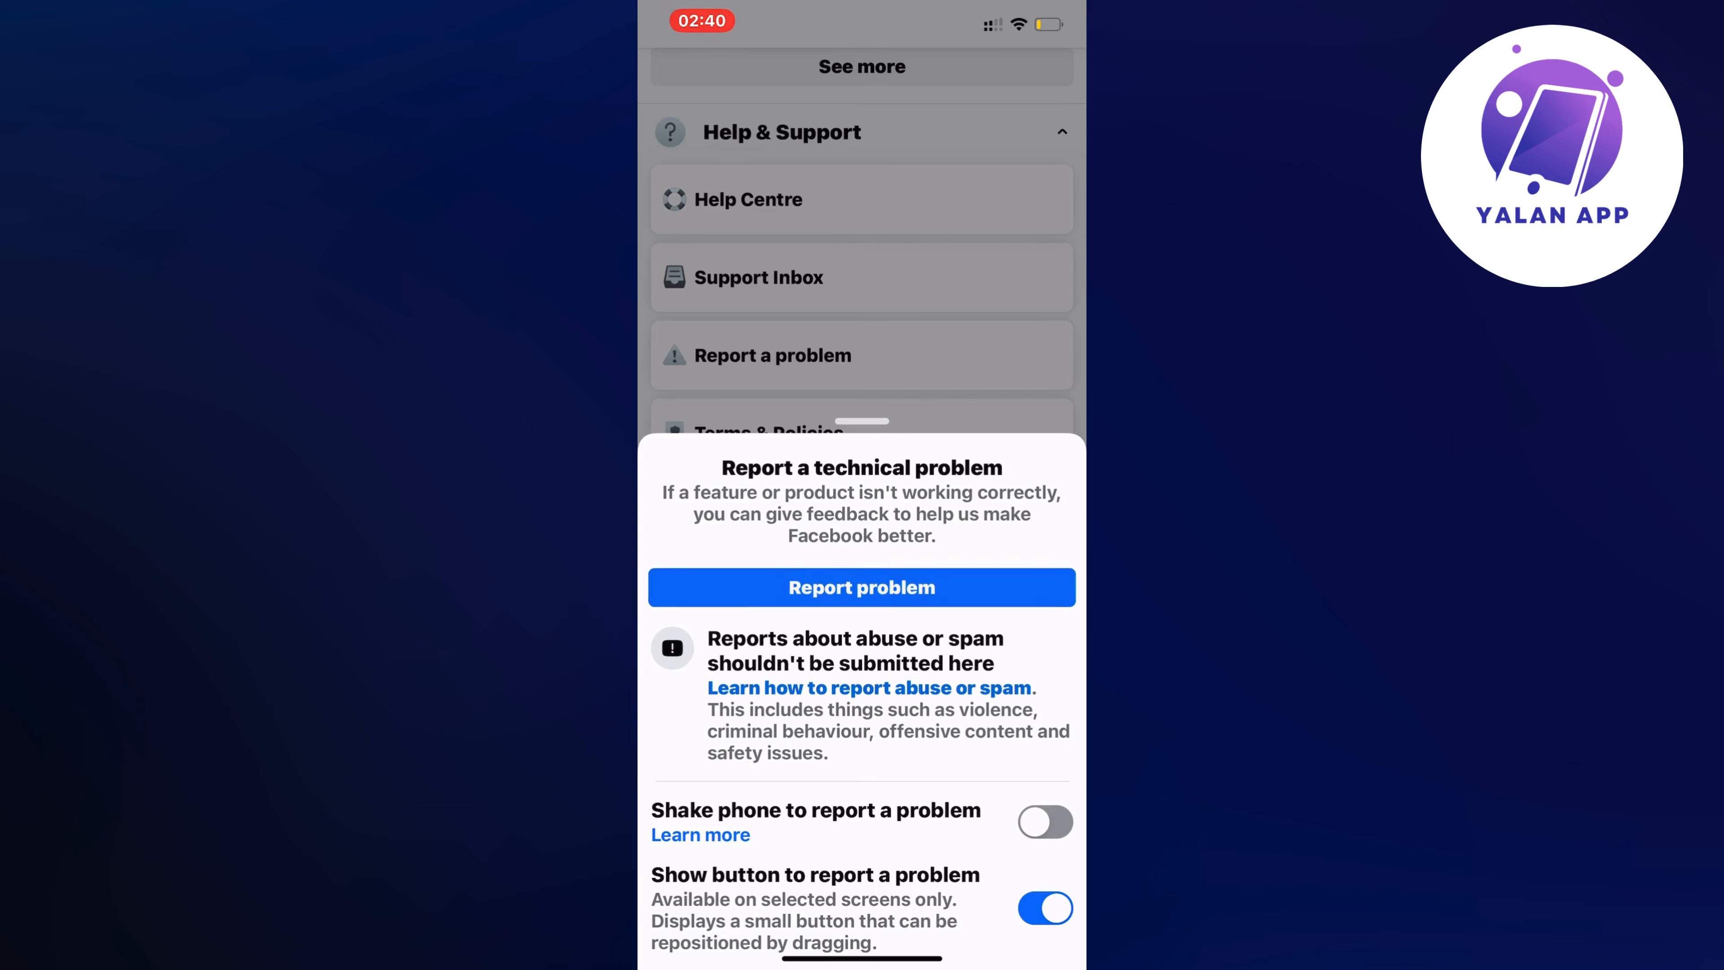
- Start a technical problem report and scroll the Choose Feature list to the relevant feature
click(861, 586)
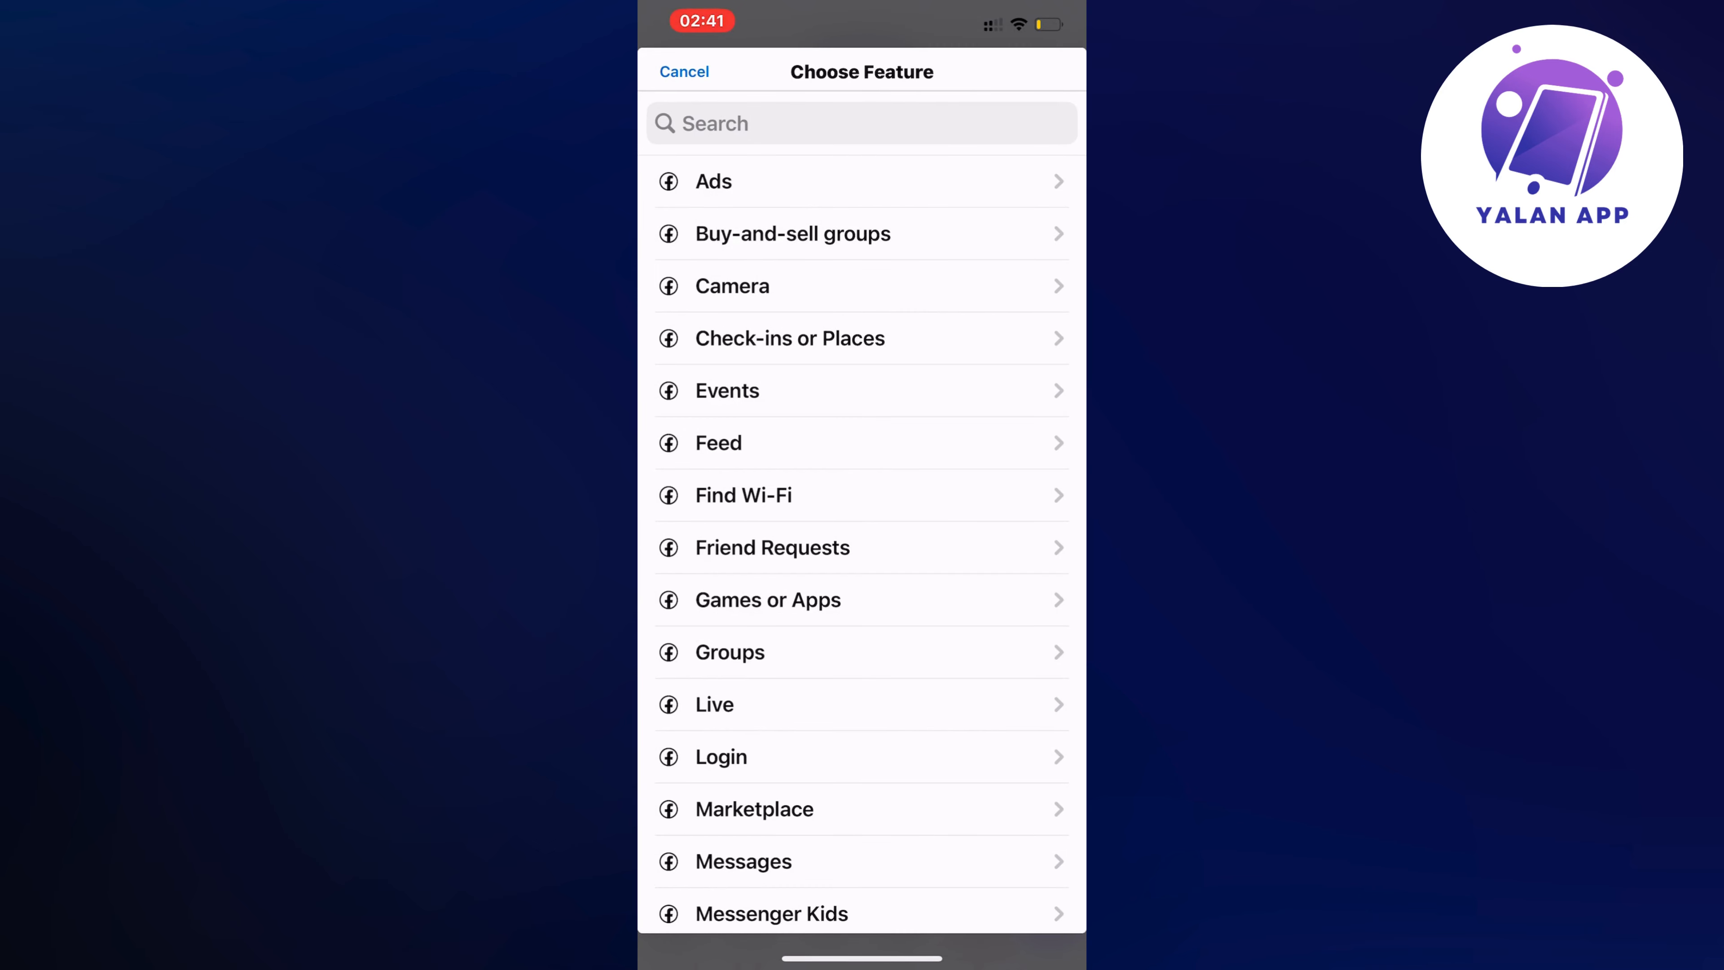
scroll(down, 3)
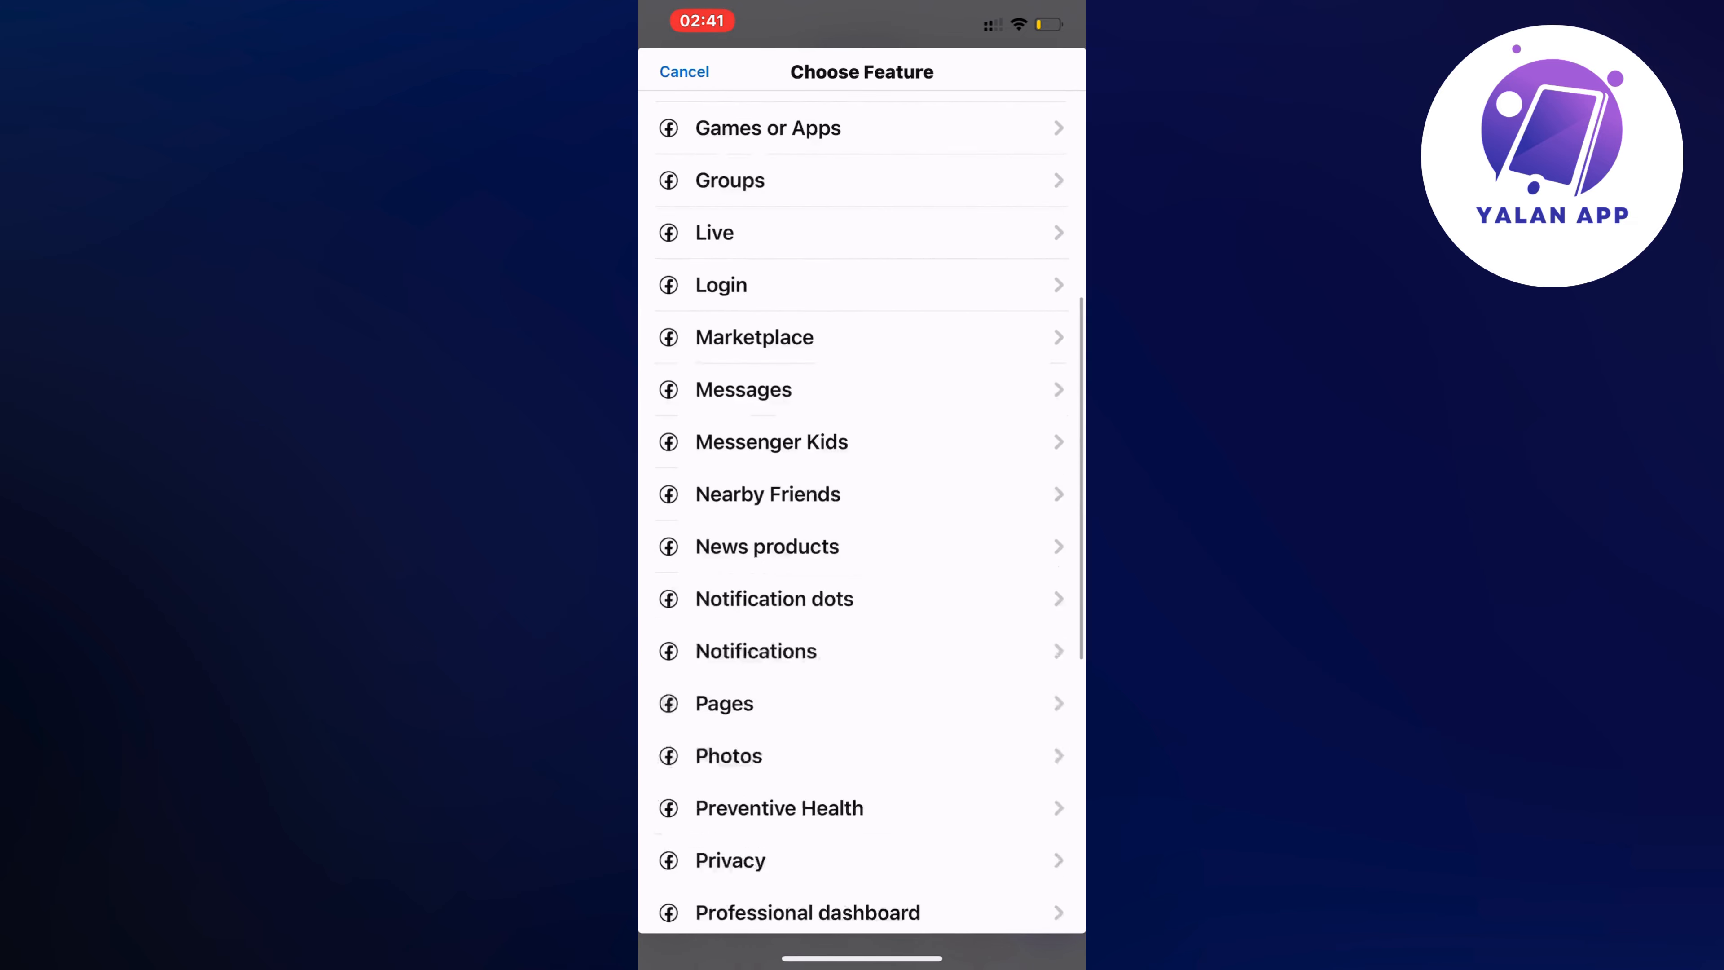
scroll(down, 3)
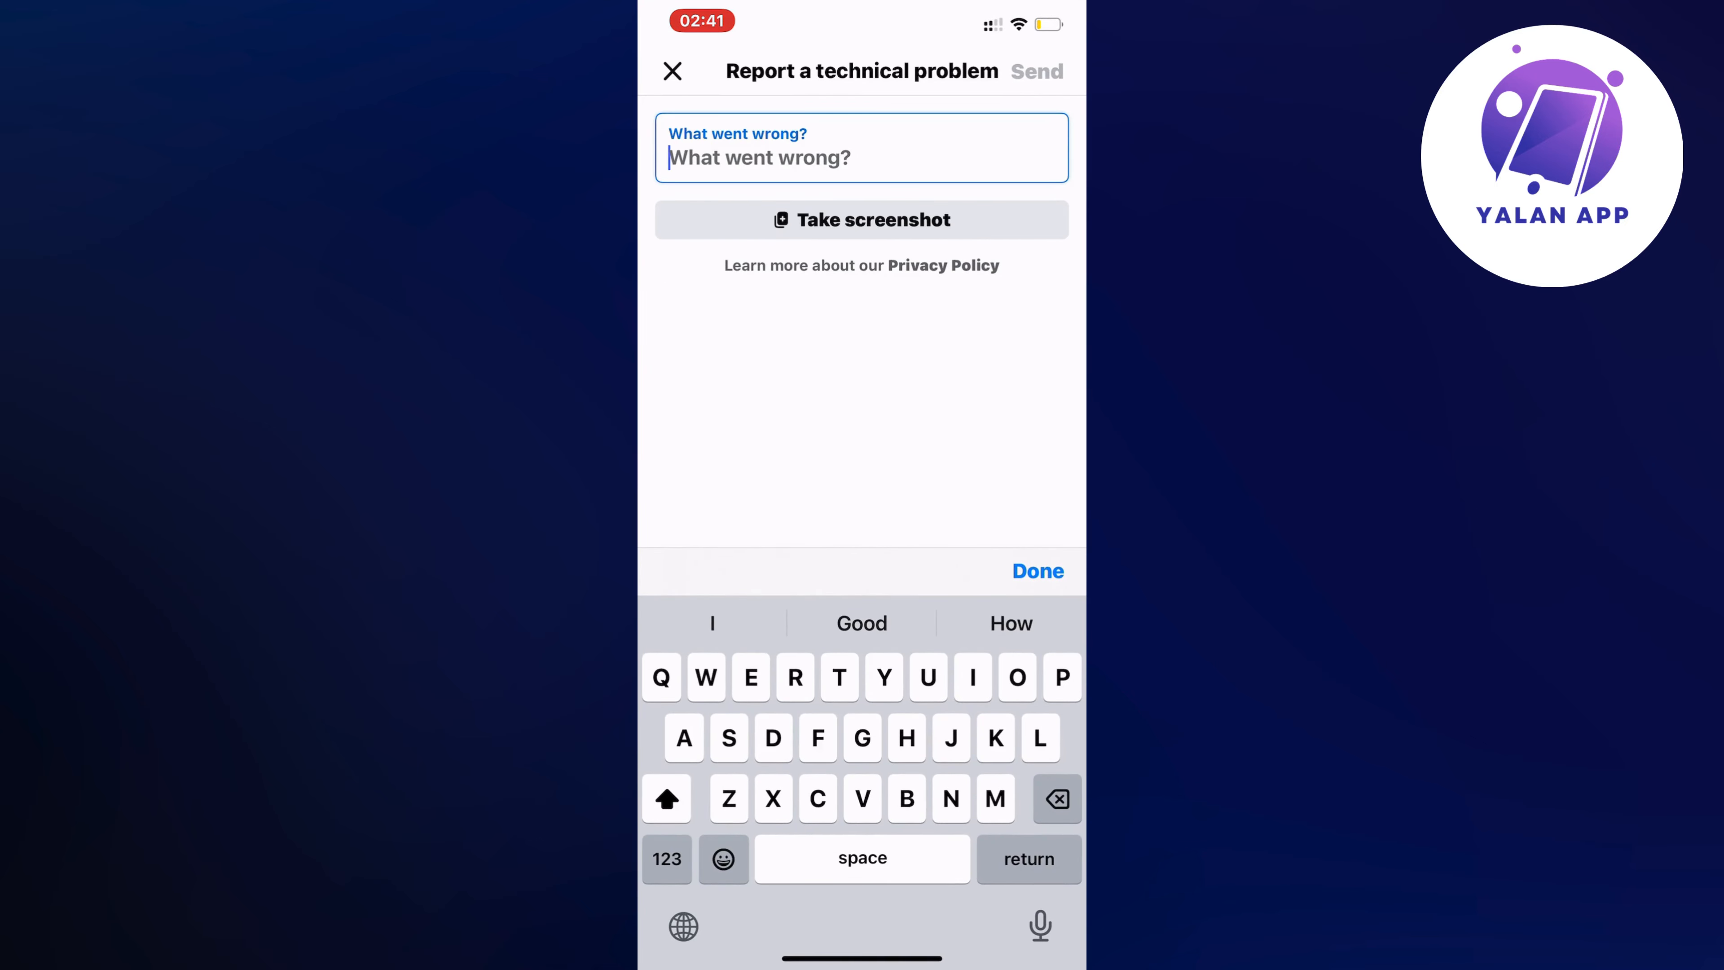
- Describe the problem as 'I am having issues with long videos showing on reels, I need this to be fixed'
text(I)
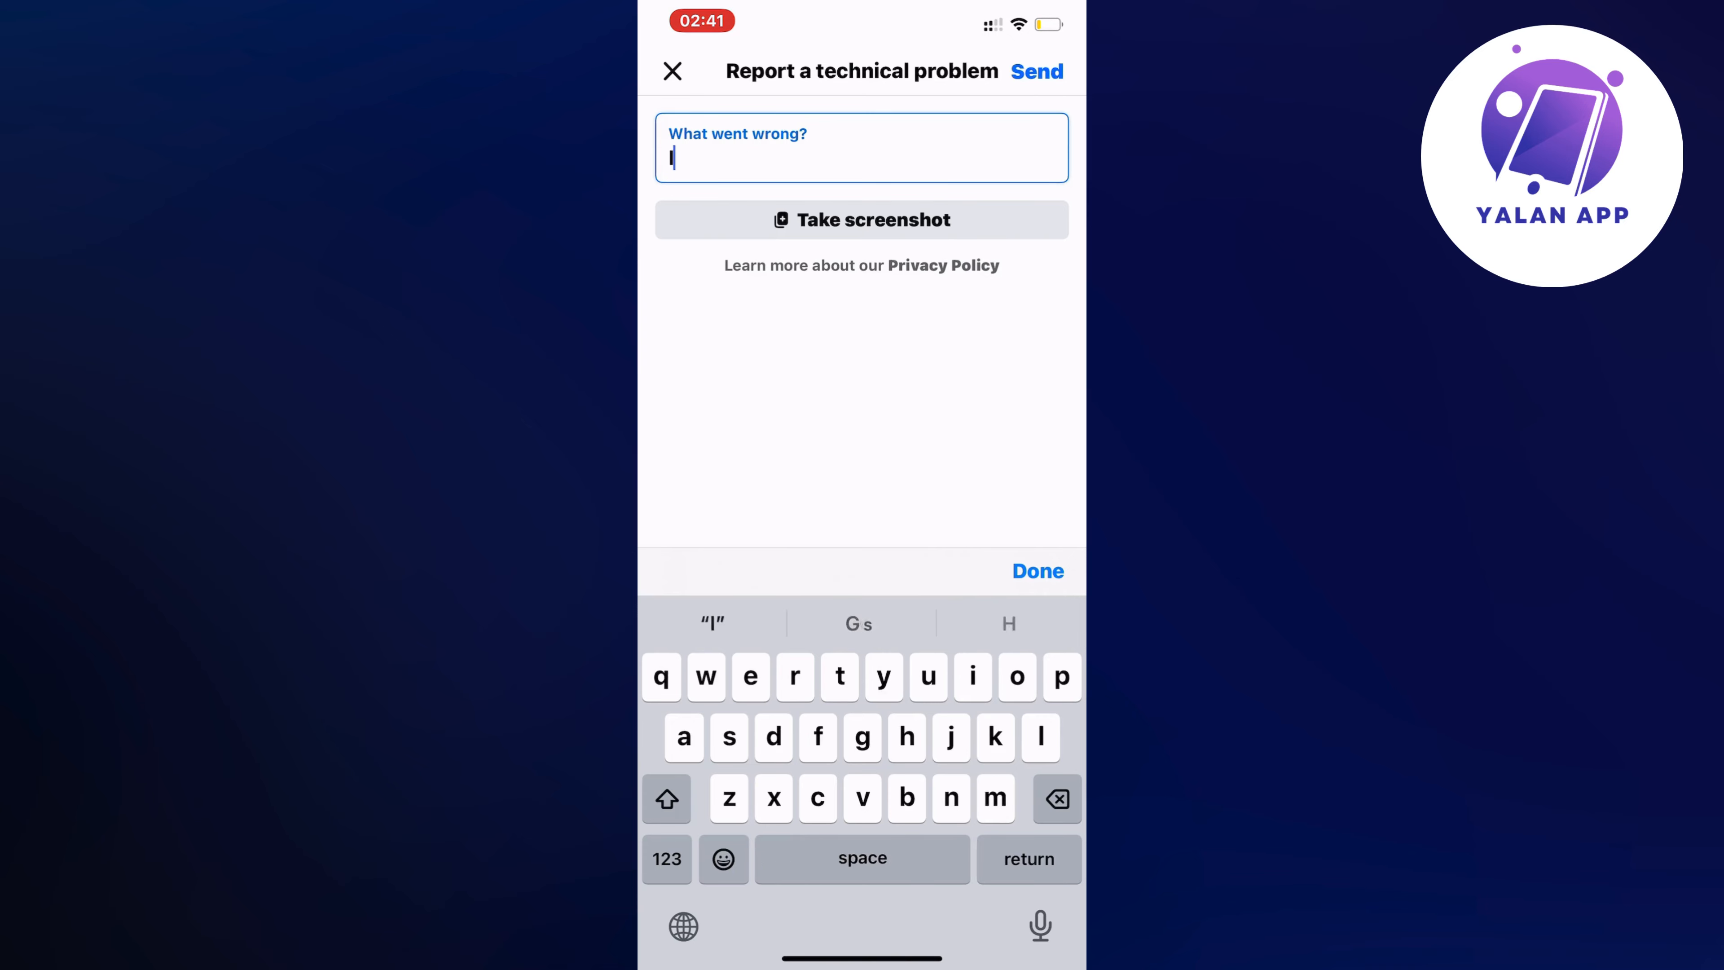
text(I am Gavin's)
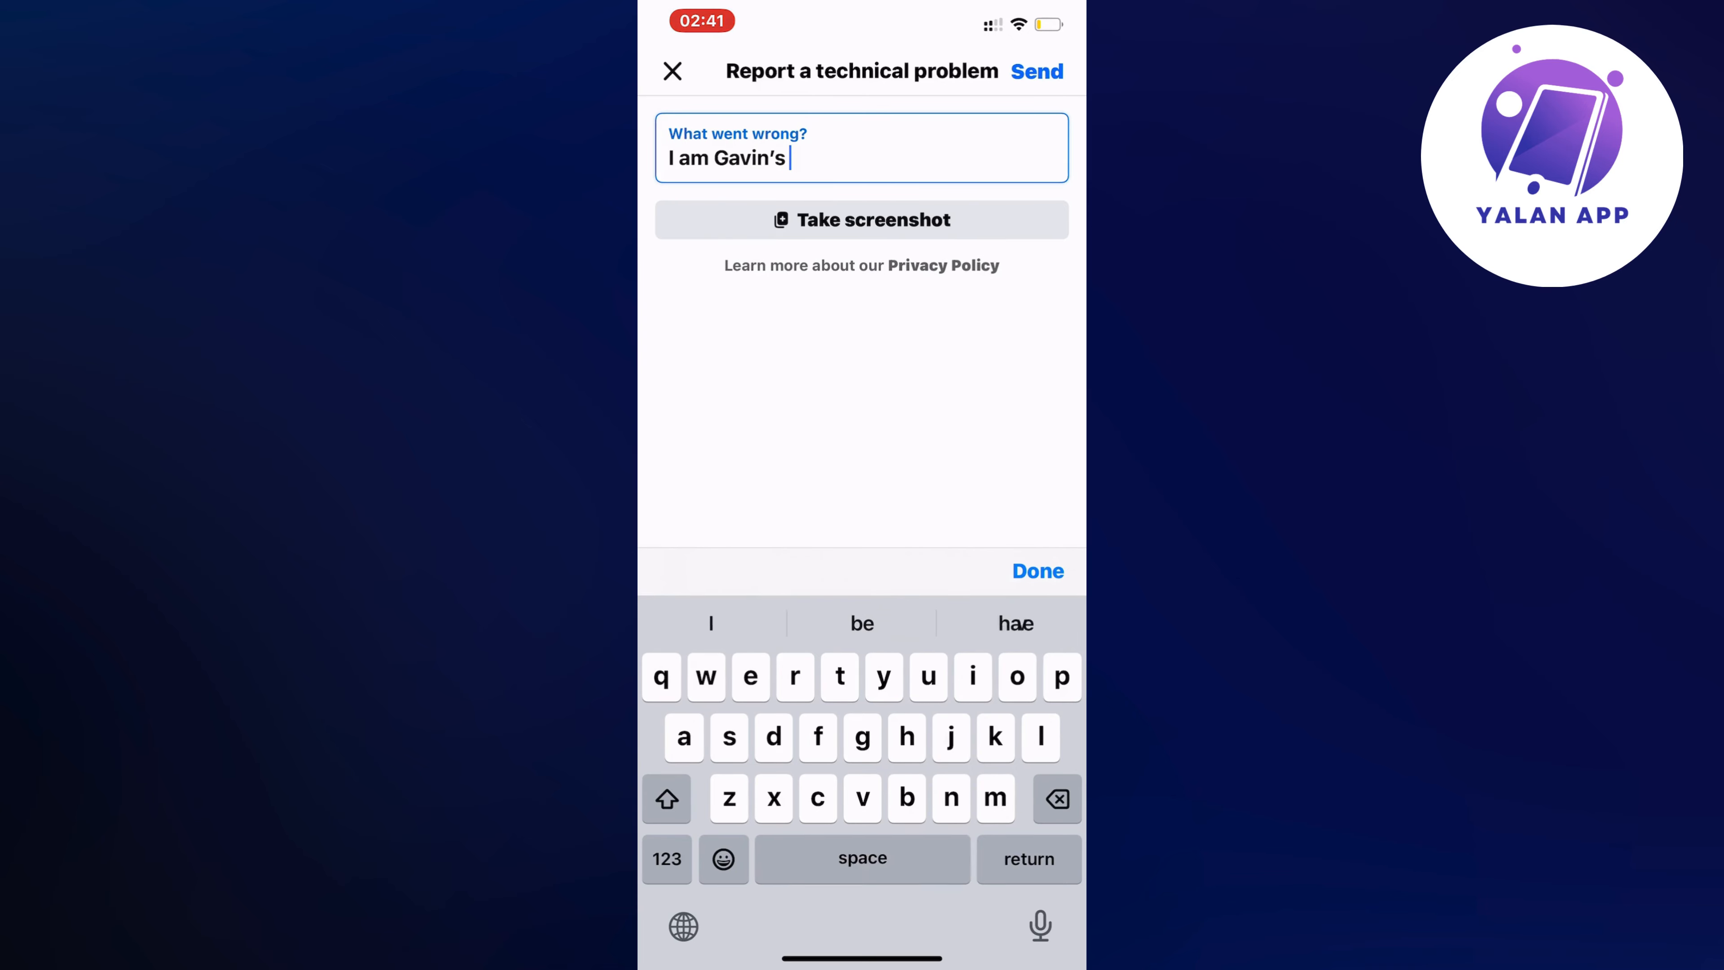
key(backspace)
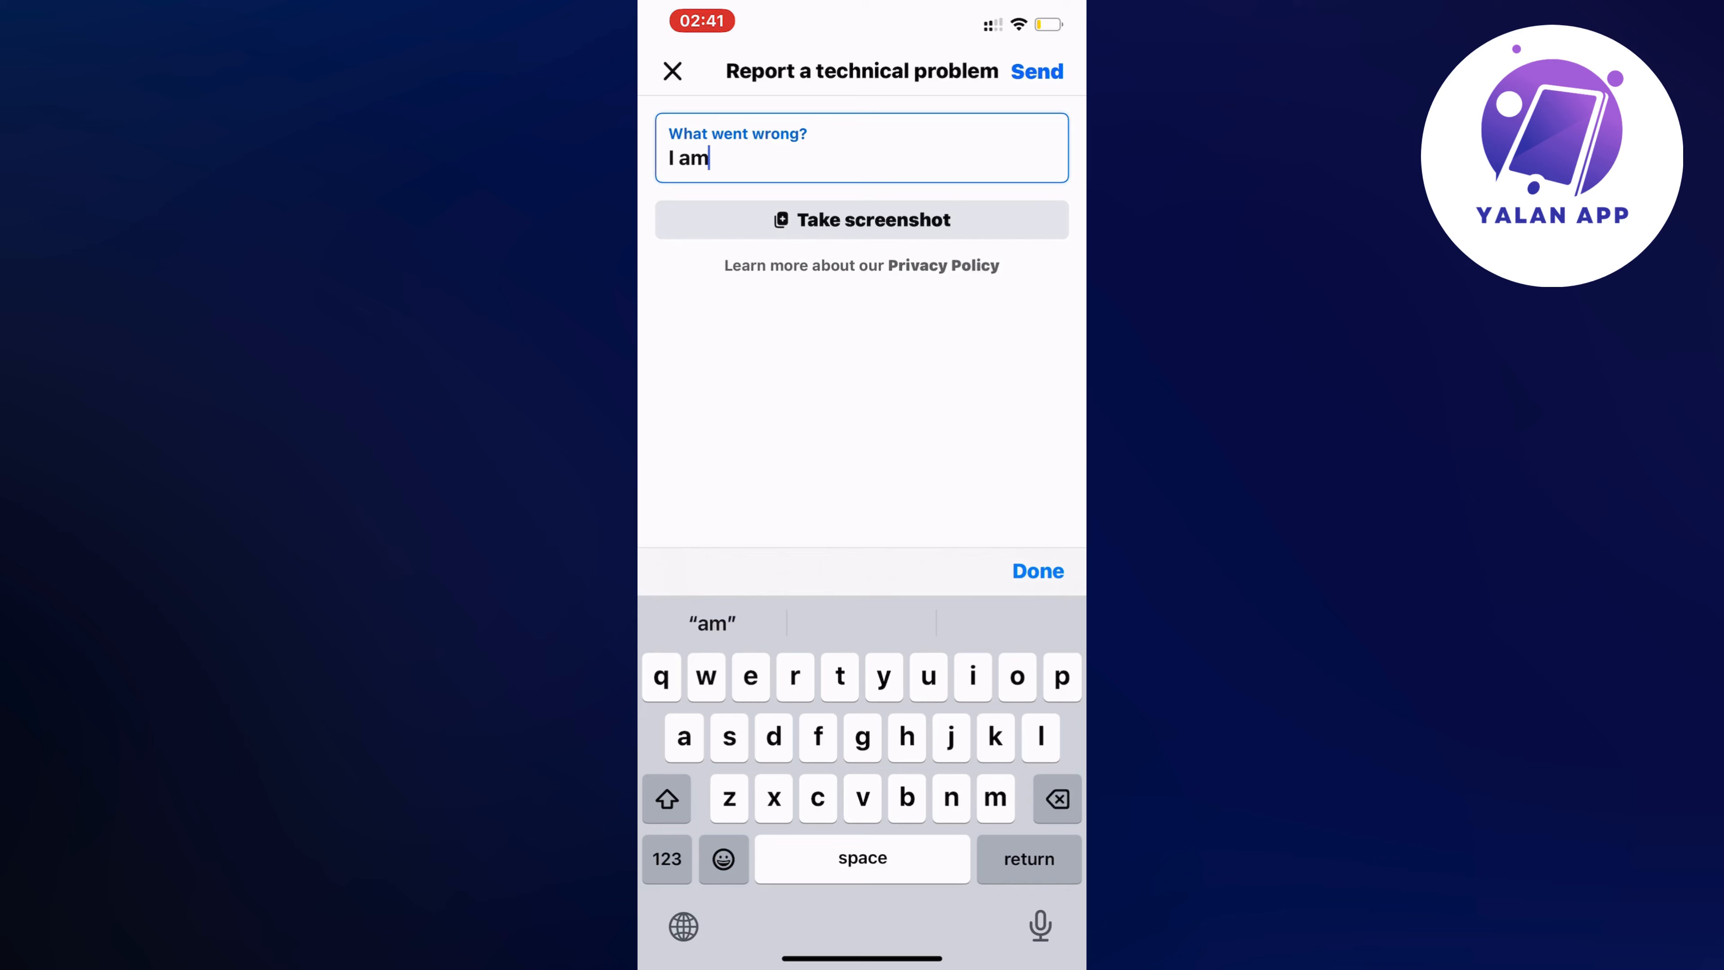
text(having issues with long videos ah)
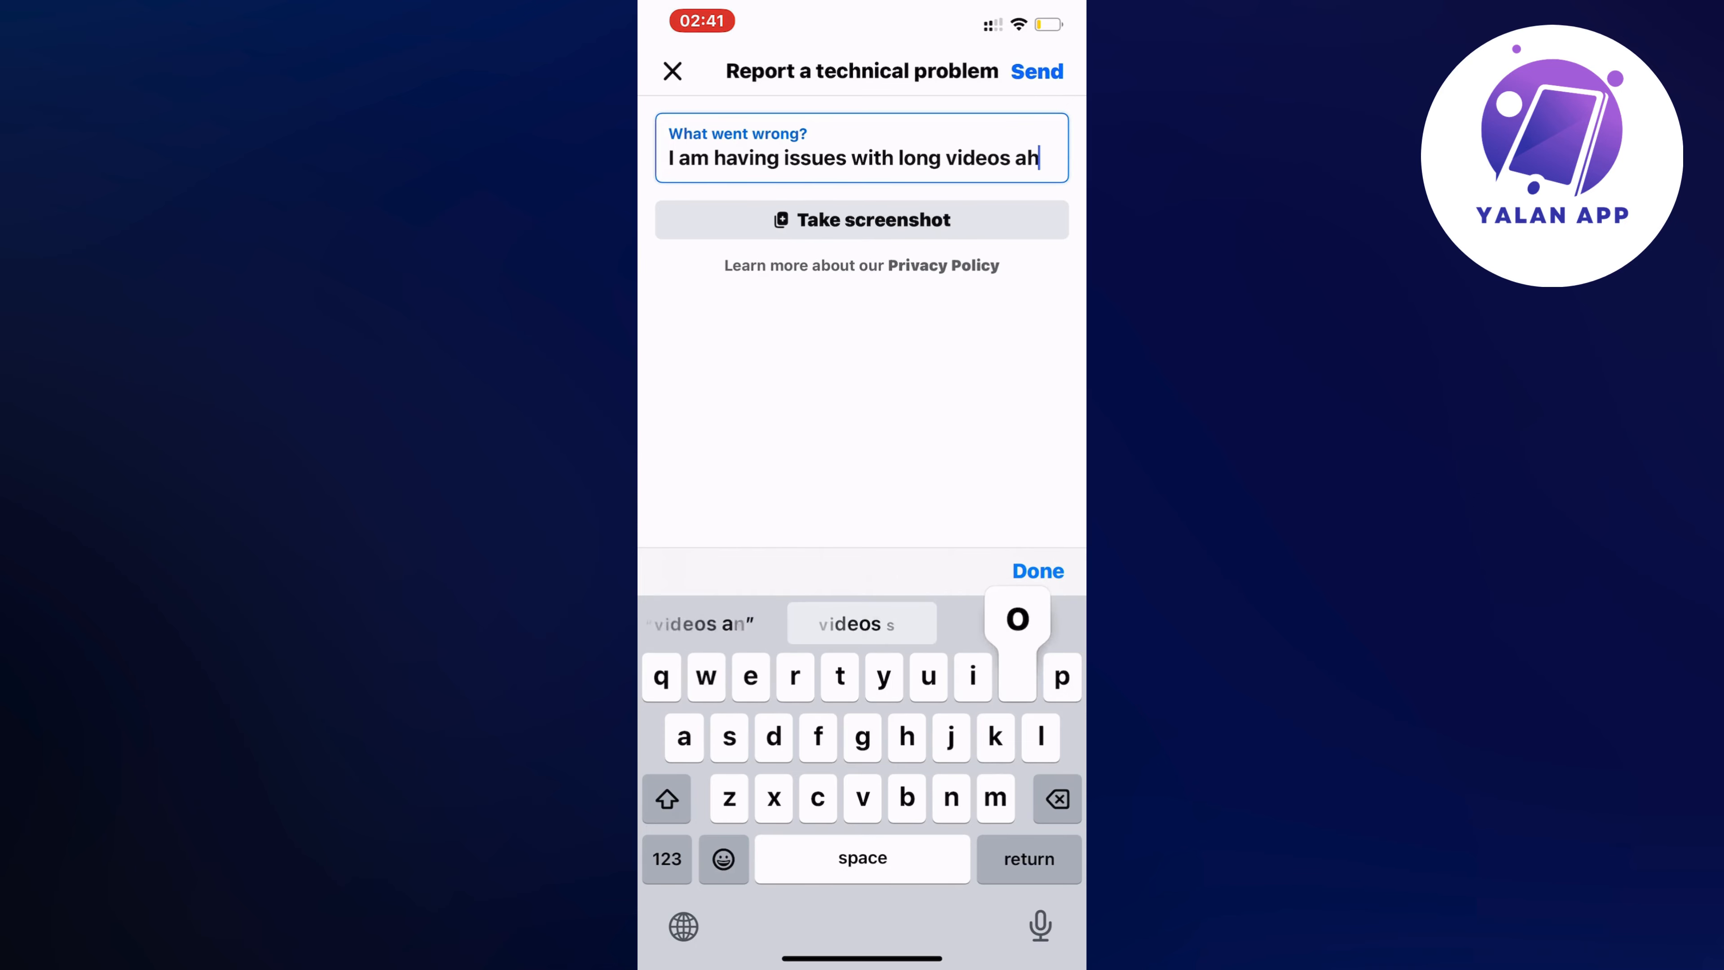
text(showing on reels)
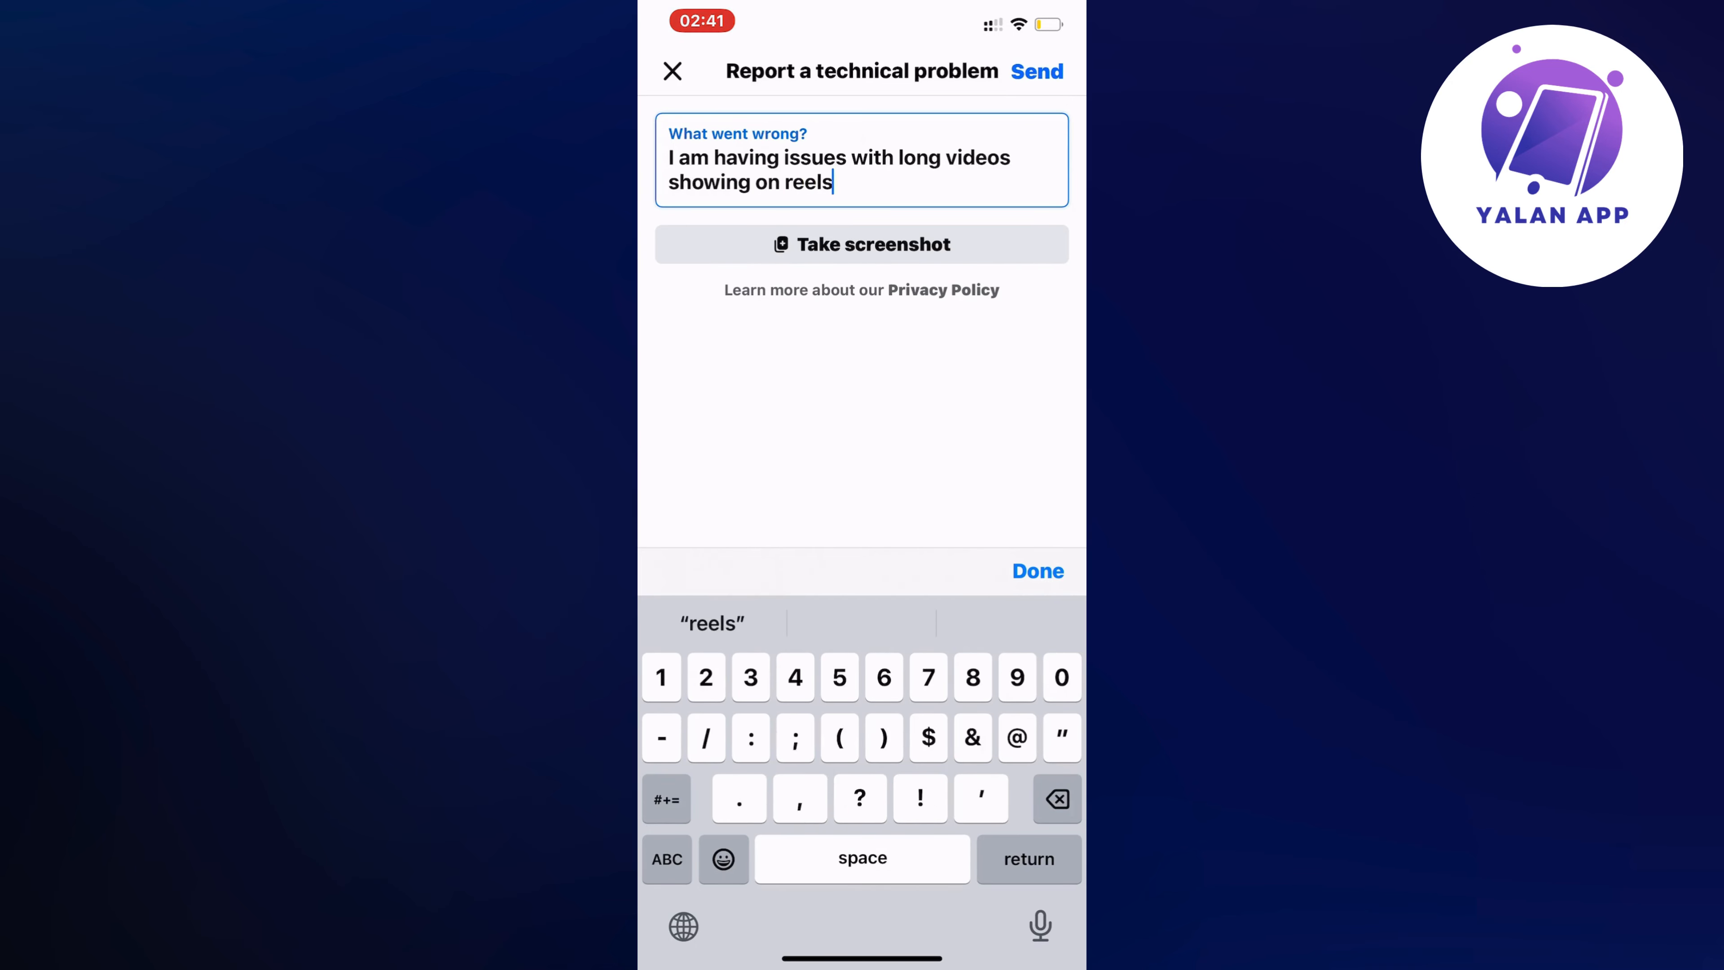
text(, I need this to be fixed)
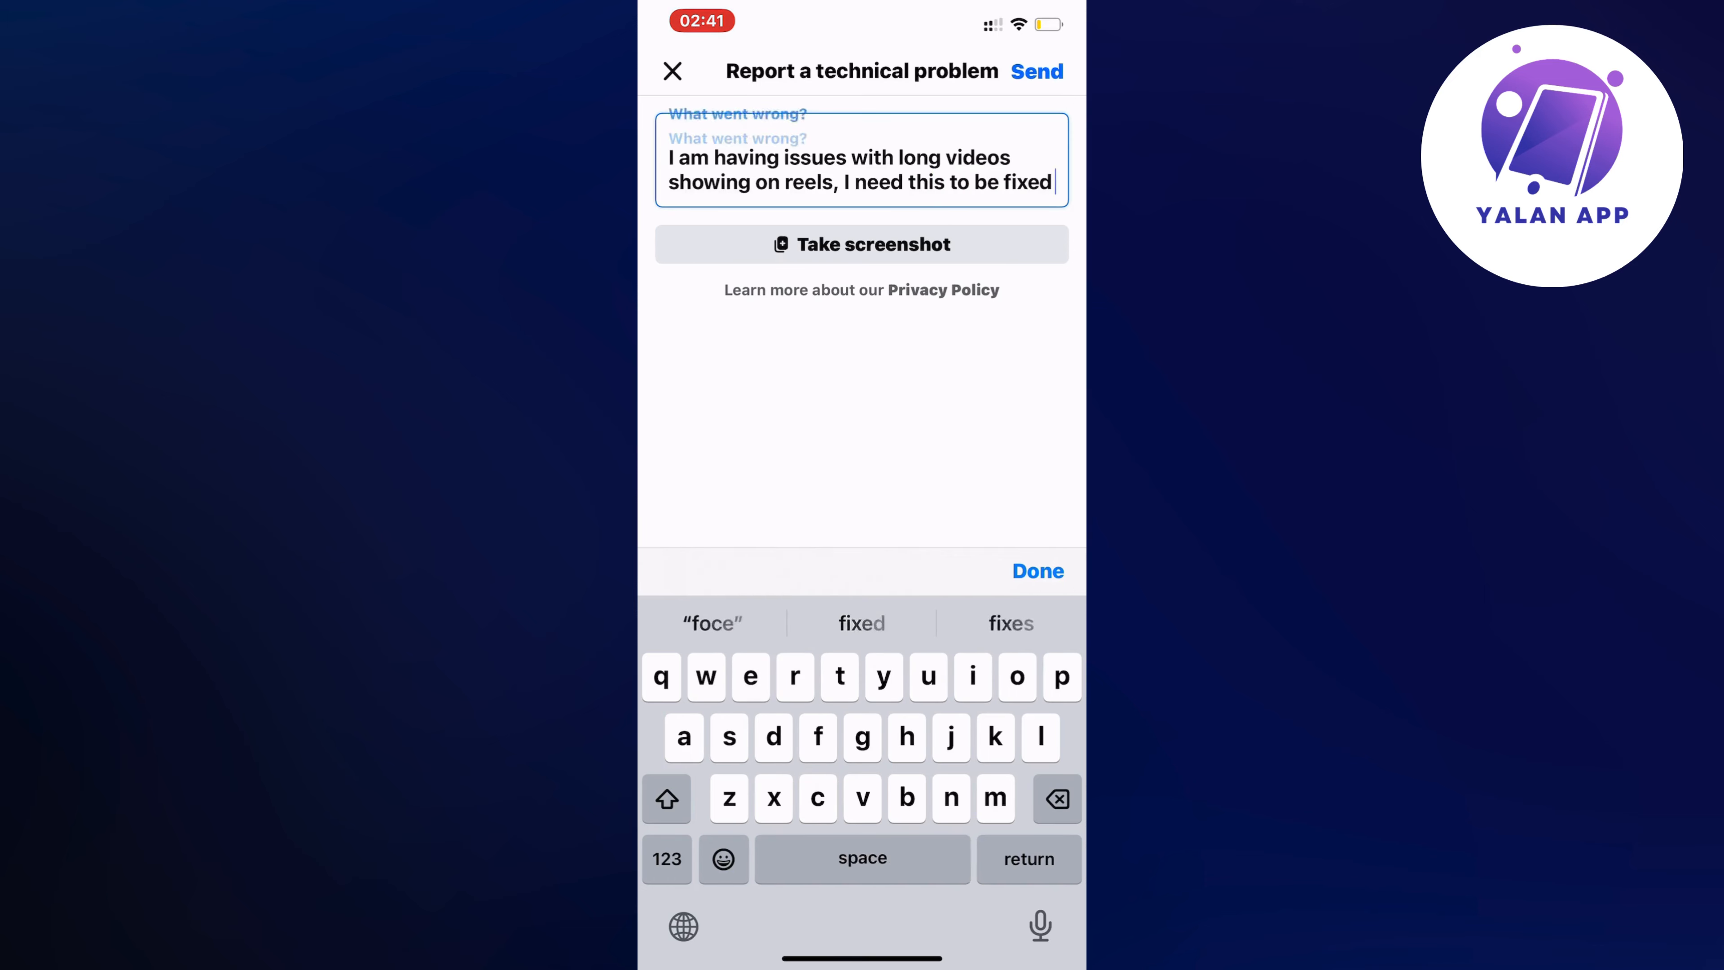
- Send the problem report and land back on the Help & Support menu
click(1034, 571)
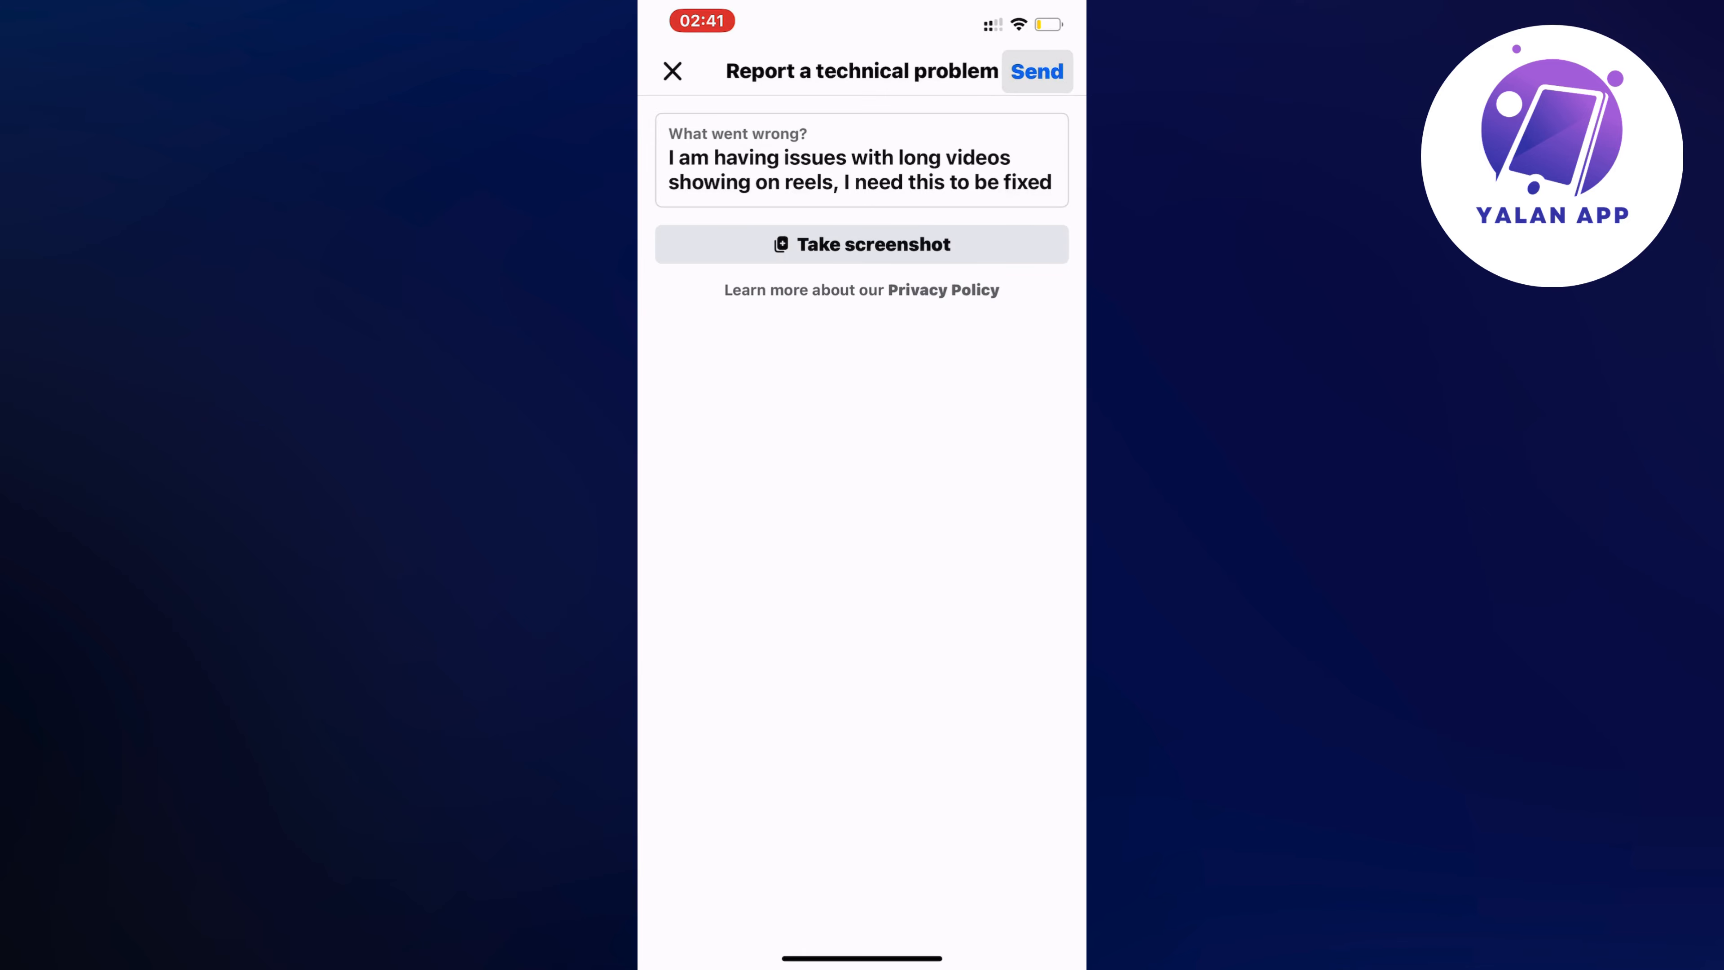
click(671, 70)
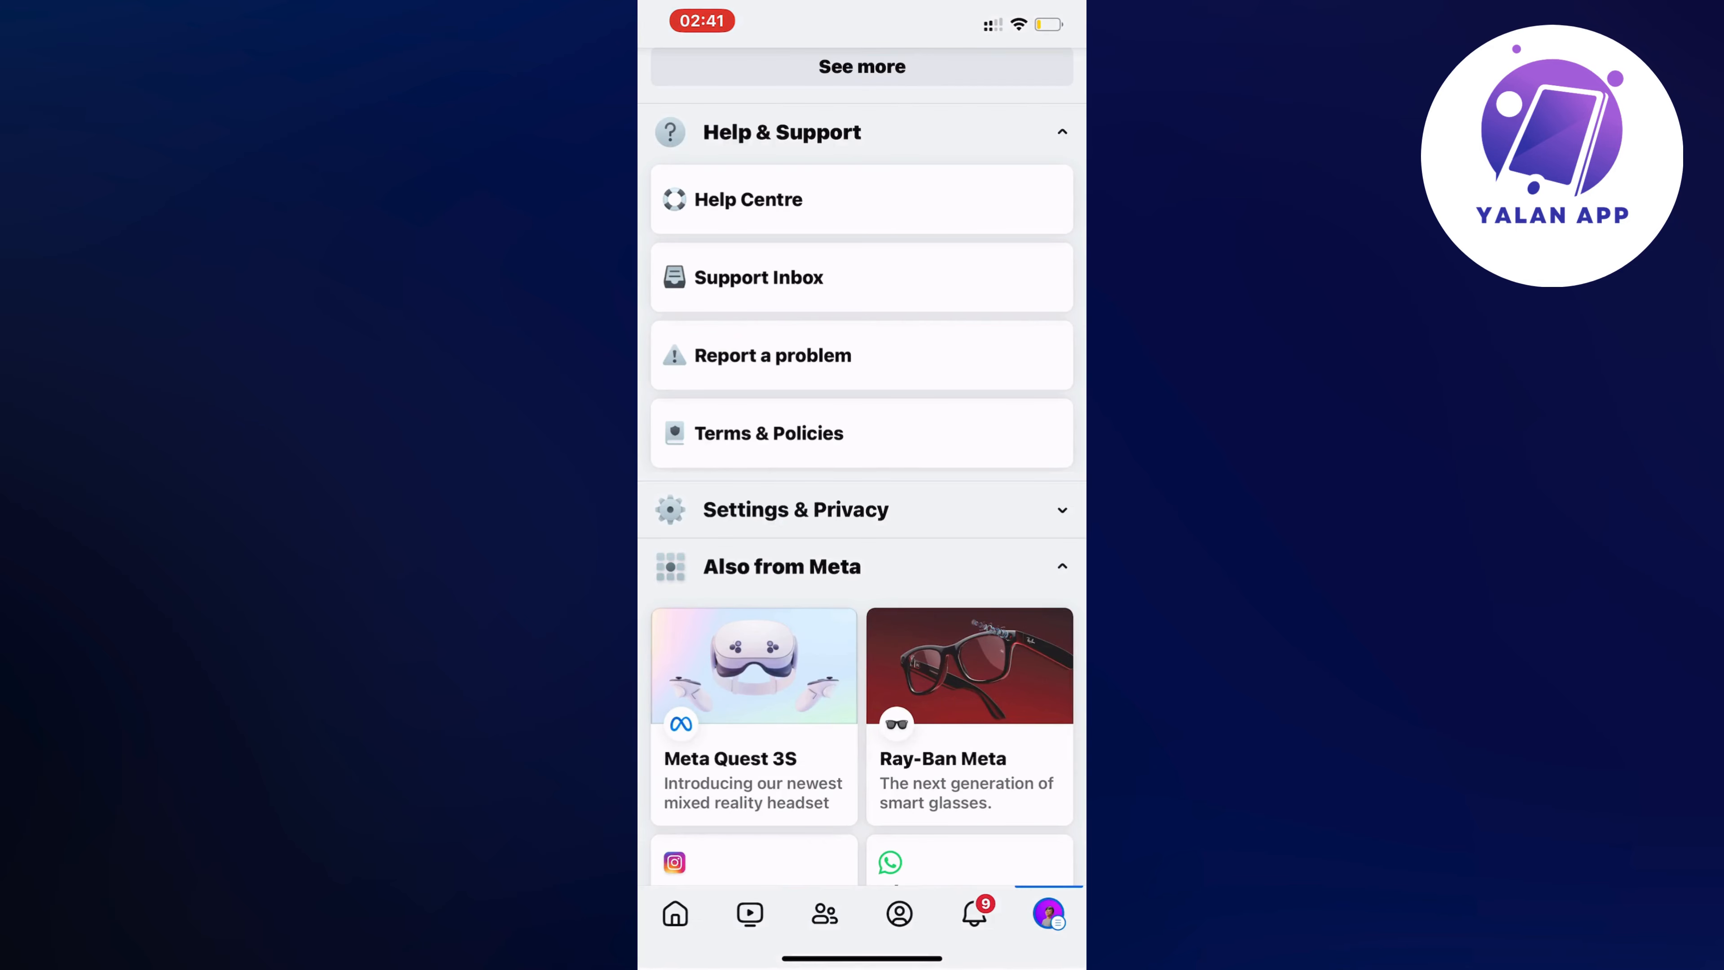